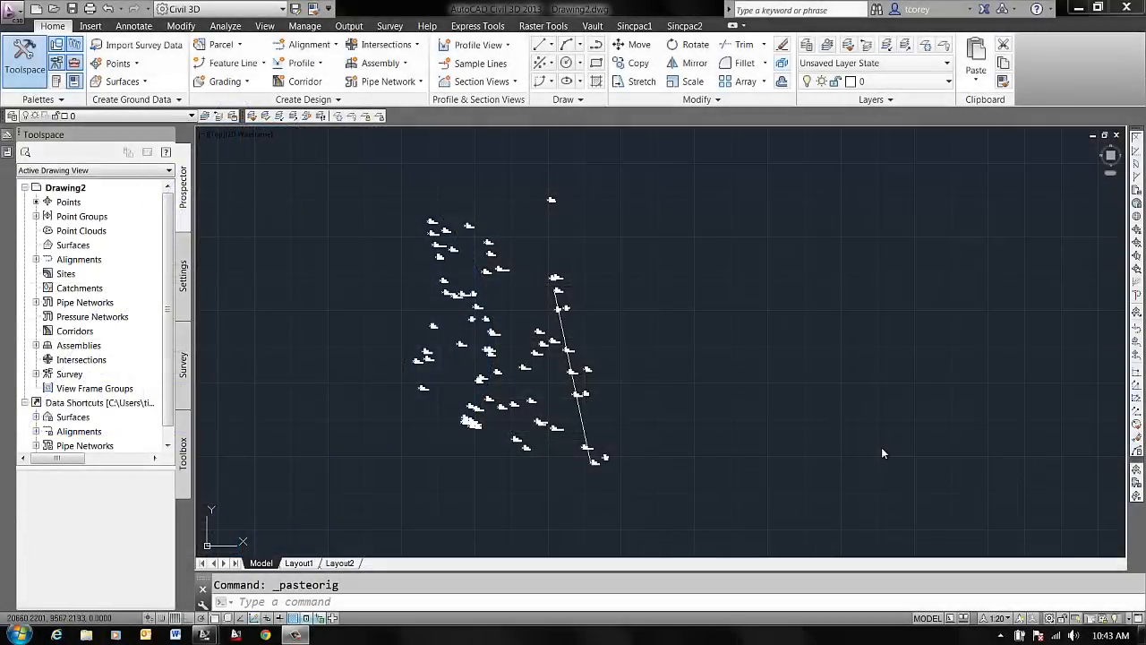
{"action": "mouse_move", "coordinate": [754, 385]}
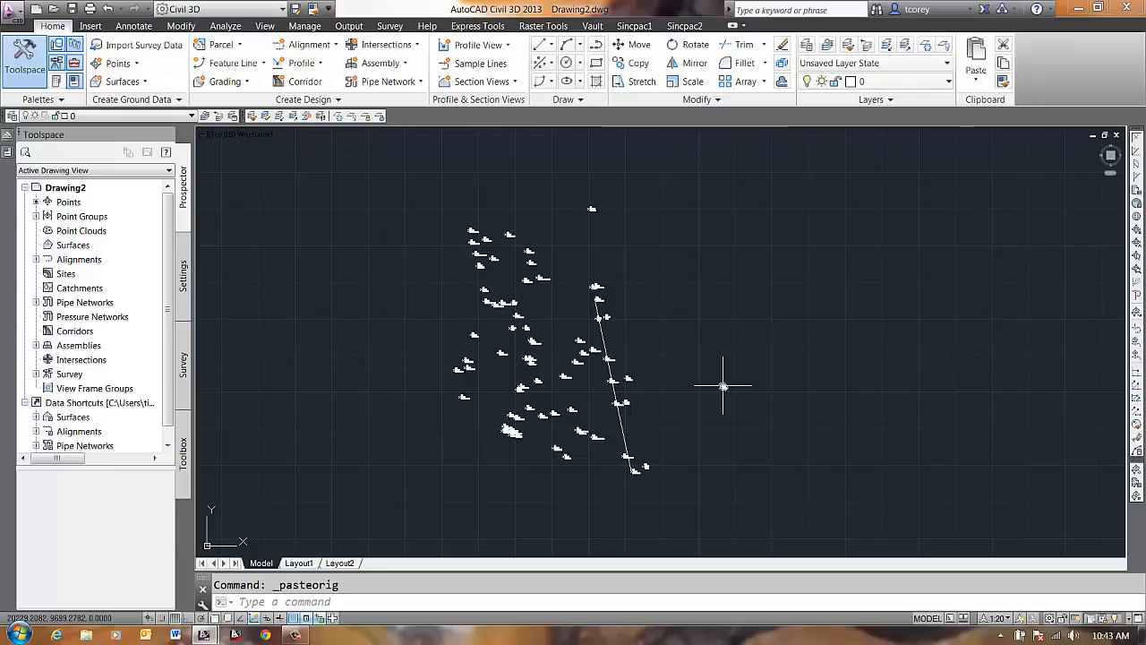
{"action": "mouse_move", "coordinate": [679, 361]}
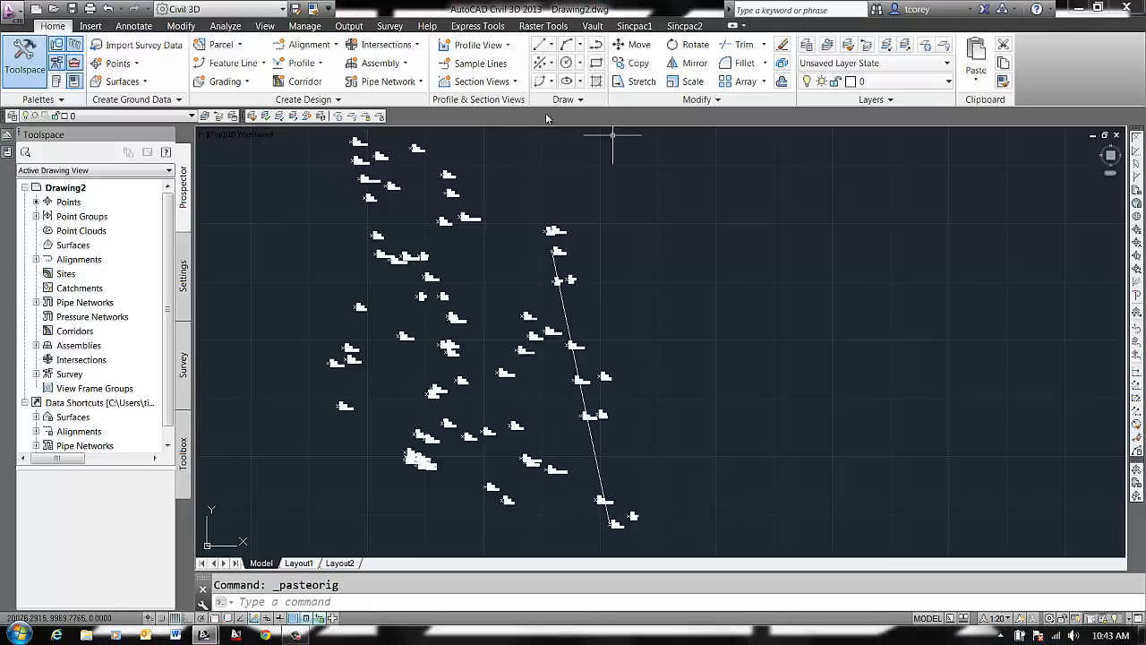
{"action": "mouse_move", "coordinate": [543, 45]}
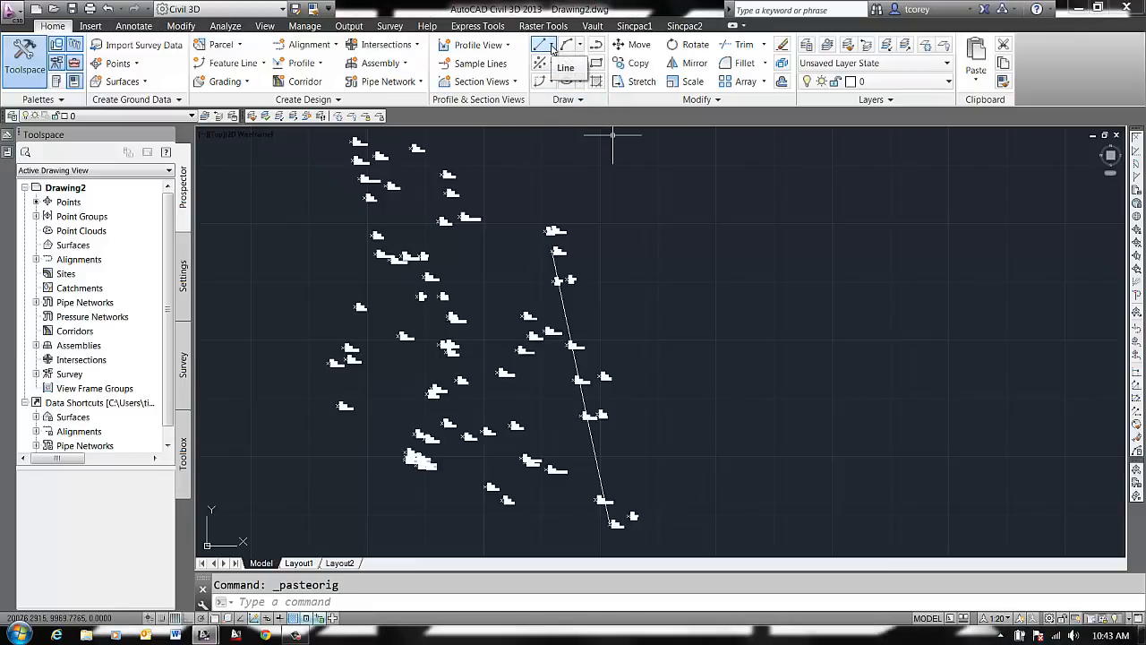
Draw a line from the top node of the existing line at a southeast (quadrant 2) bearing.
{"action": "left_click", "coordinate": [555, 45]}
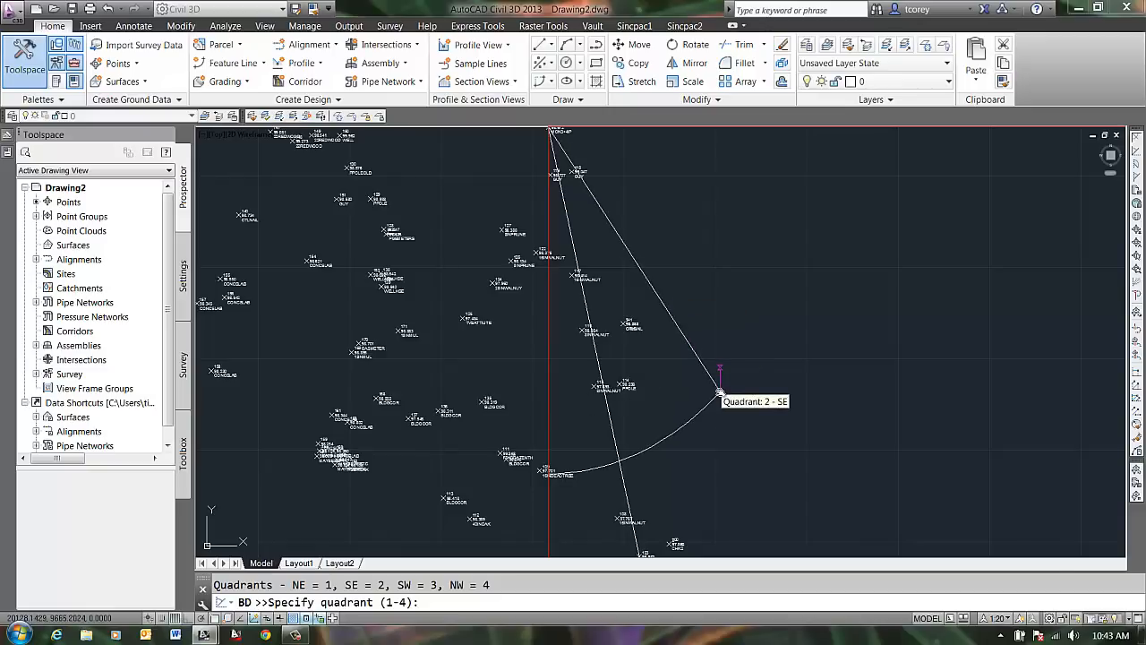
{"action": "type", "text": "2"}
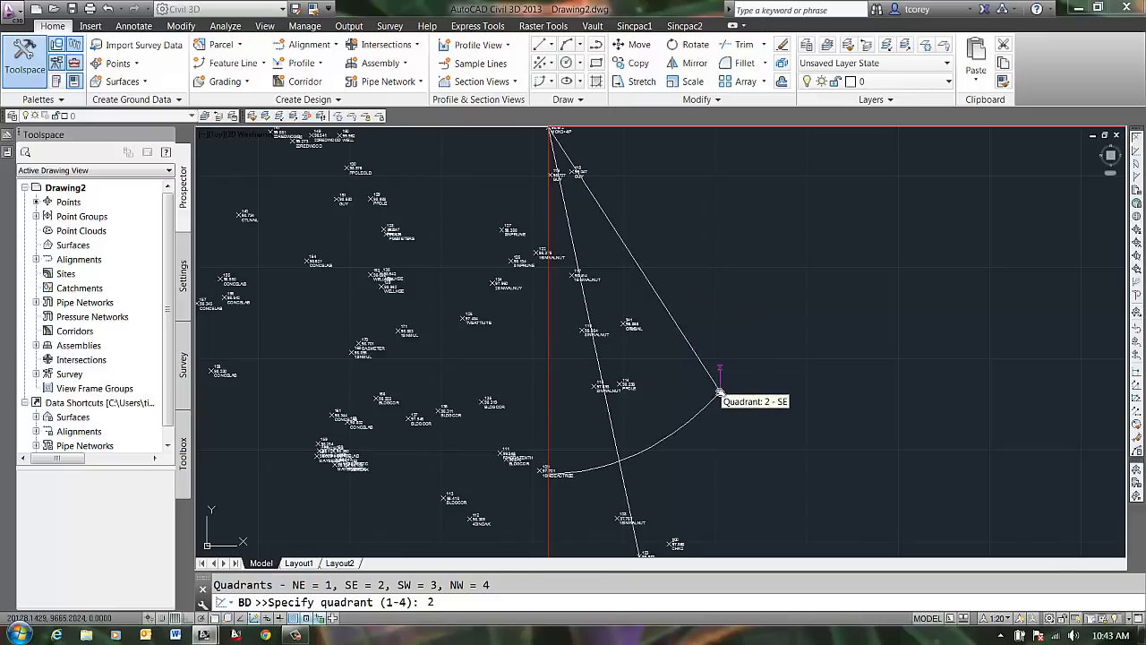
{"action": "type", "text": "2"}
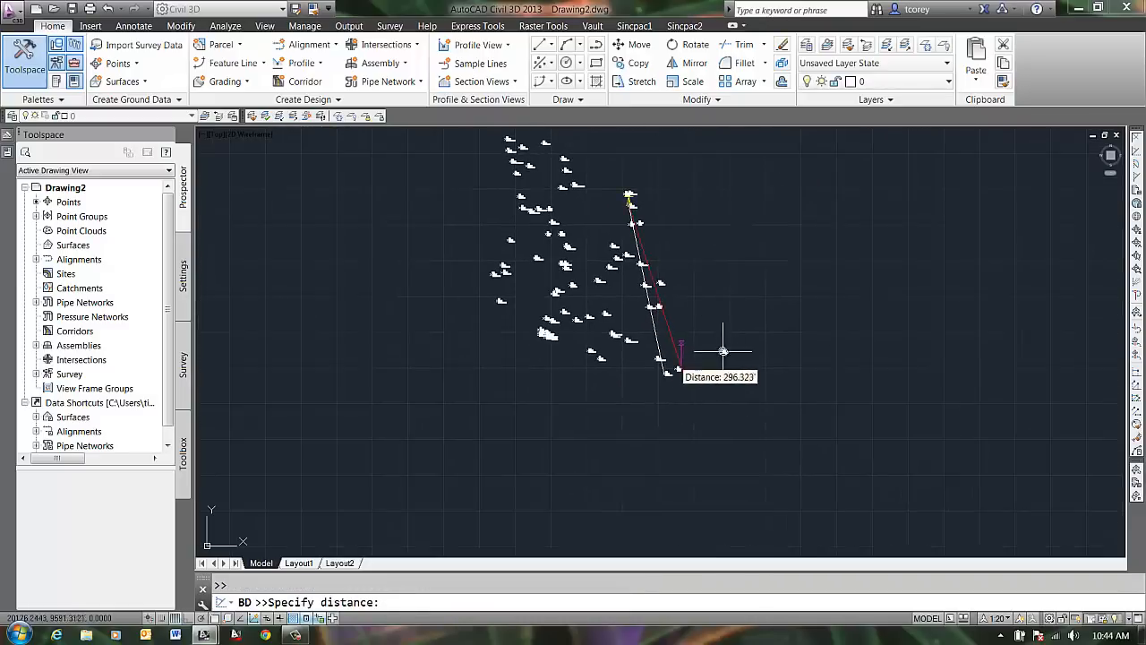
{"action": "left_click", "coordinate": [676, 365]}
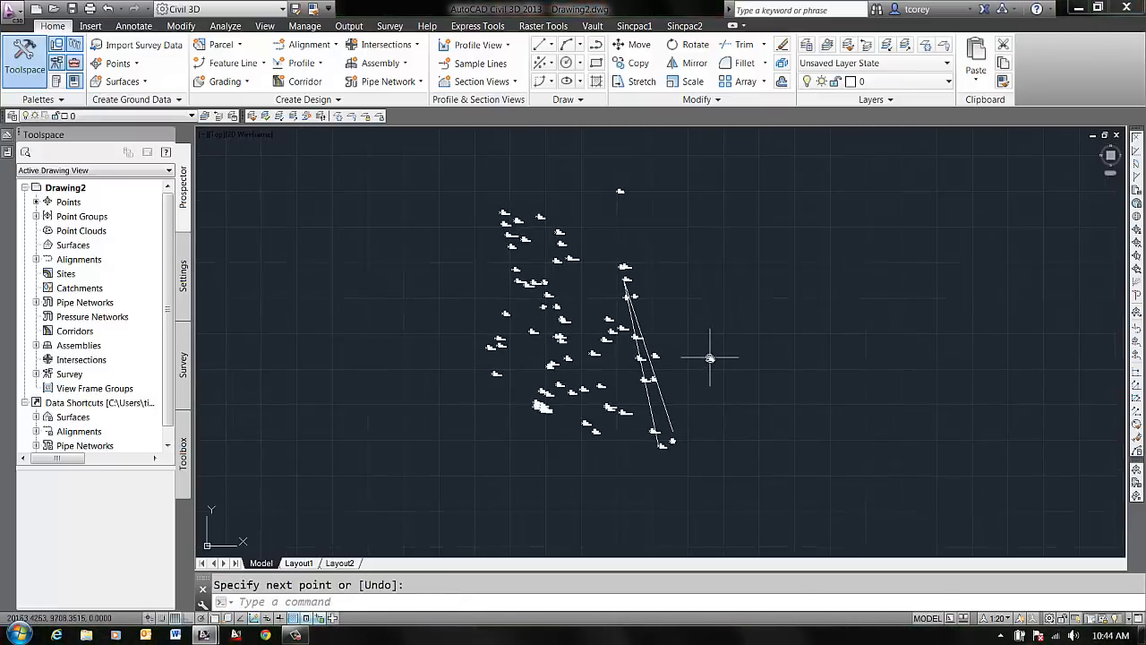
Start ROTATE and window-select all 76 points and lines.
{"action": "type", "text": "ROtat"}
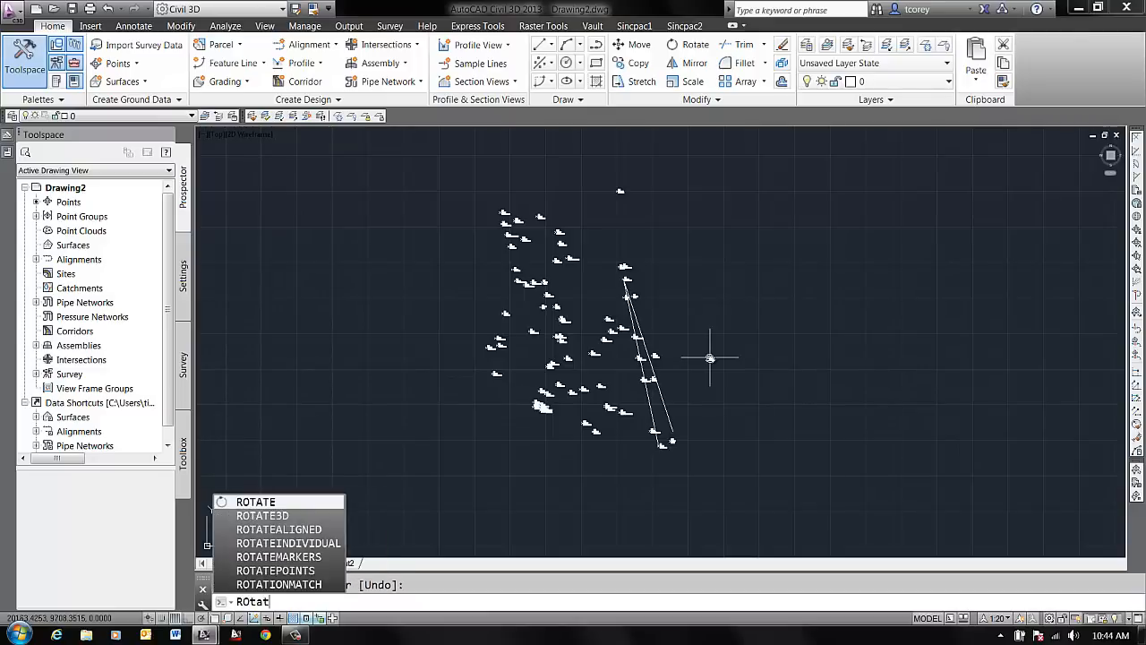
{"action": "left_click", "coordinate": [256, 501]}
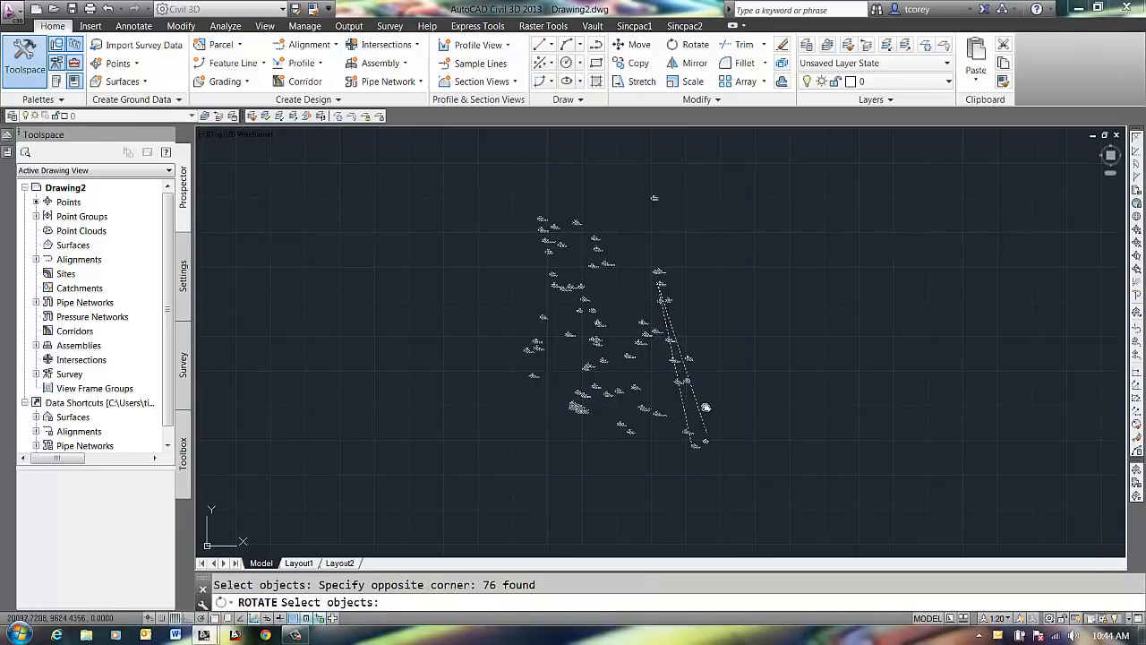
{"action": "left_click", "coordinate": [681, 404]}
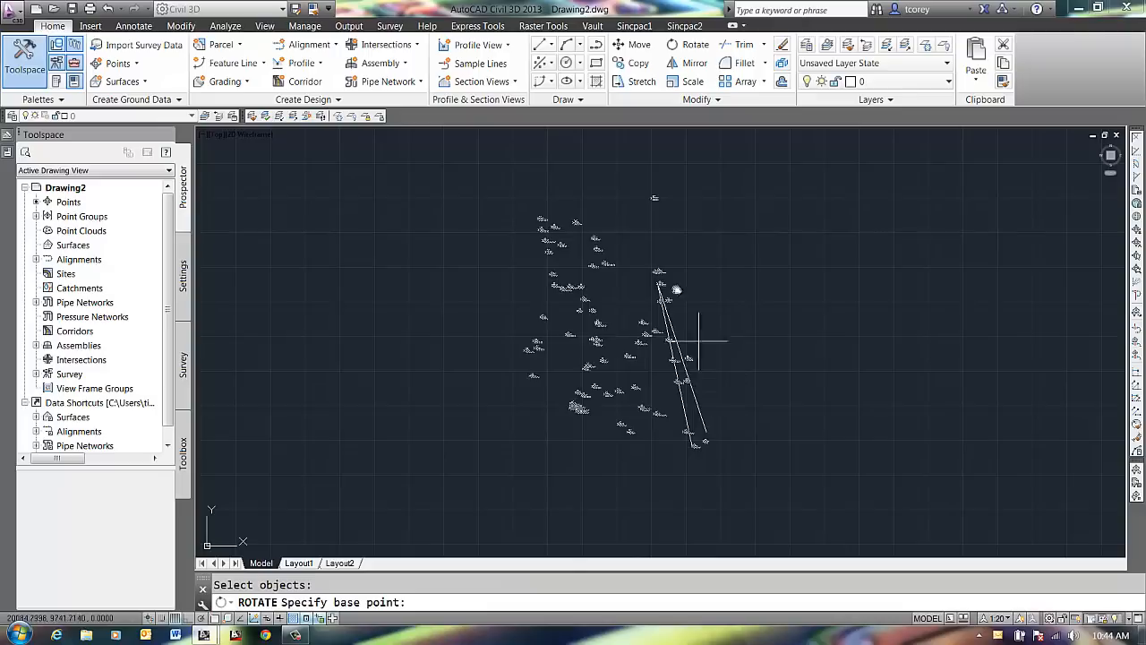
{"action": "type", "text": "nod of"}
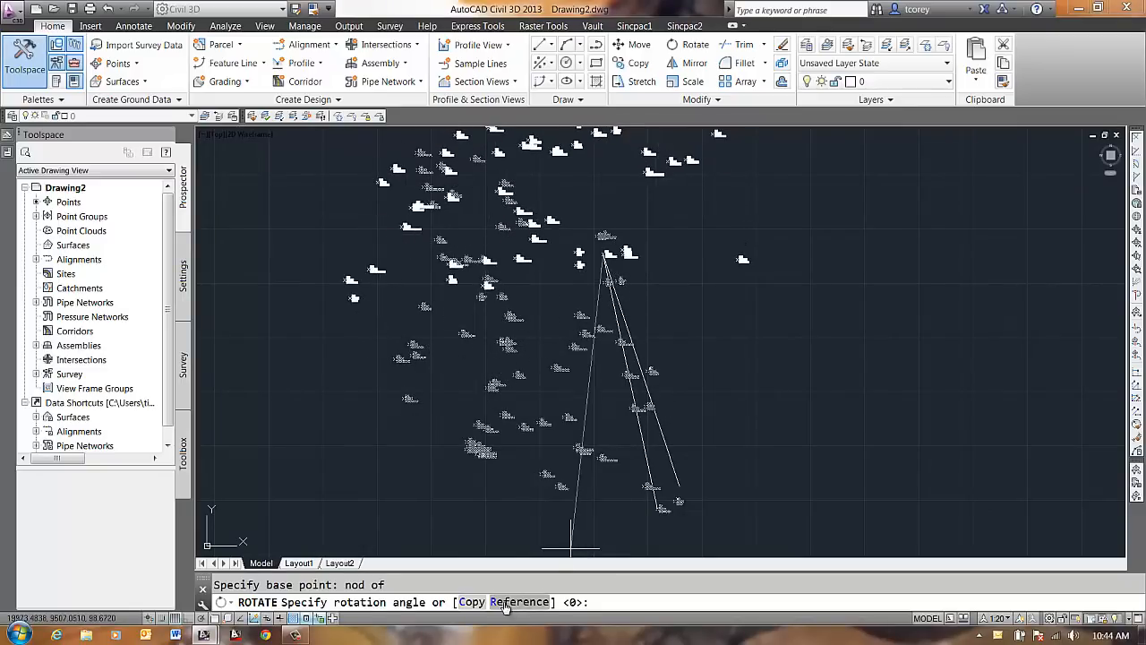
Use the Reference option with two node picks, then snap to the new line's endpoint.
{"action": "type", "text": "R"}
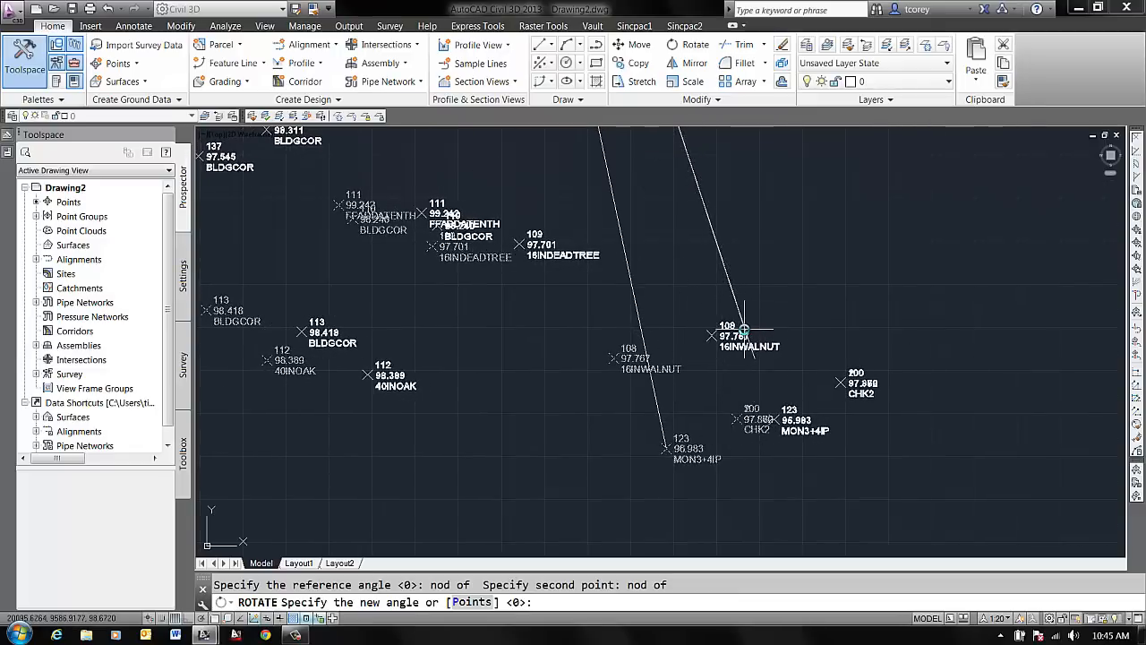
{"action": "type", "text": "en"}
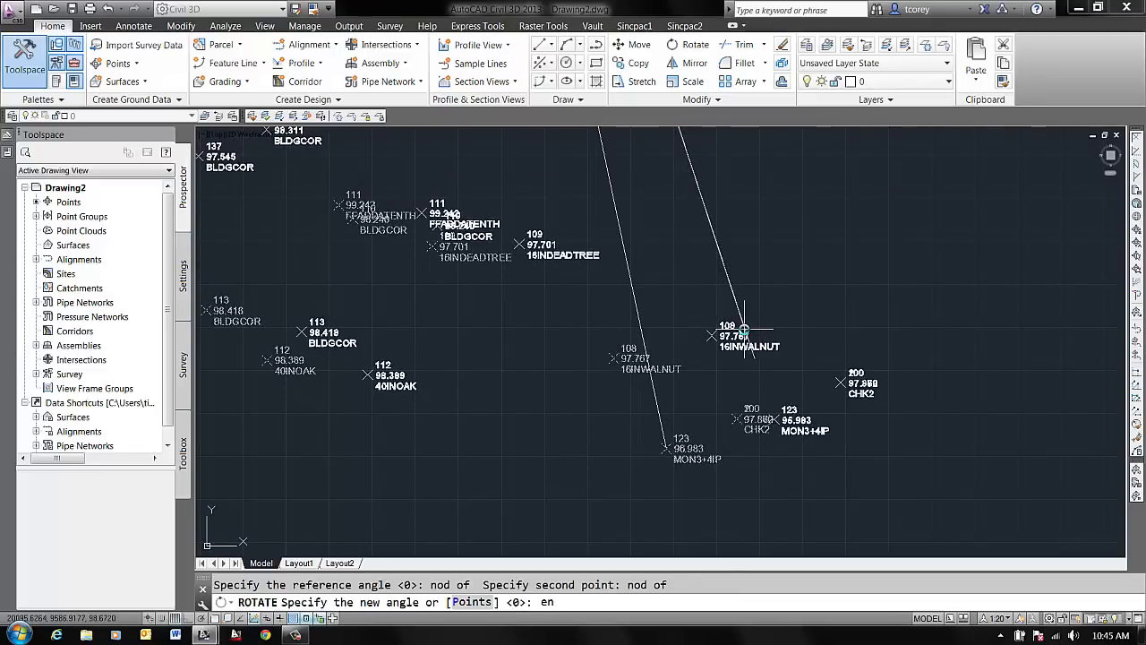